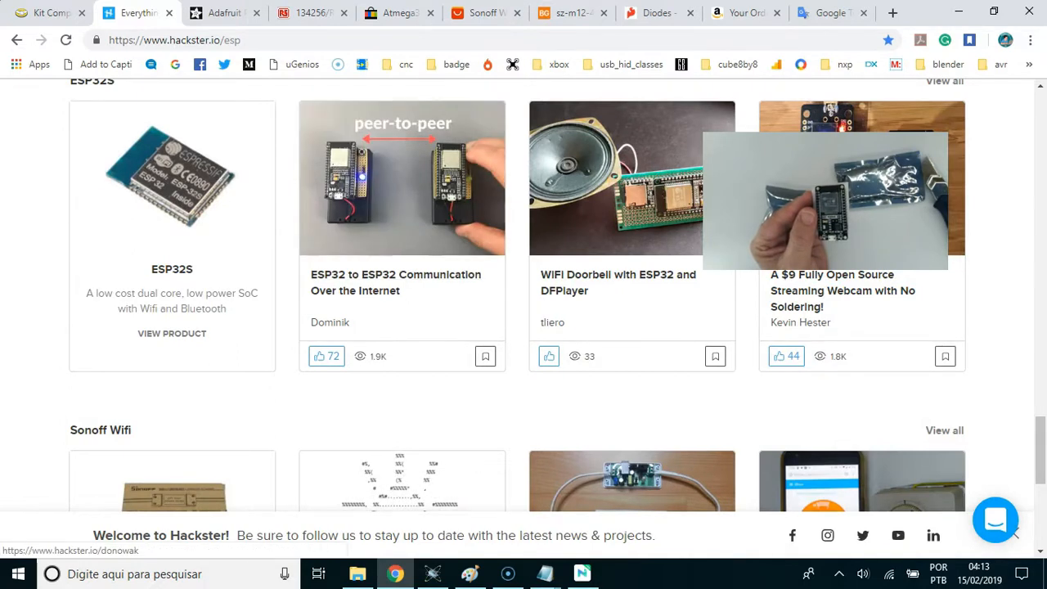
Step: Open the 'ESP32 to ESP32 Communication Over the Internet' project from the Hackster.io listing
scroll("down", 3)
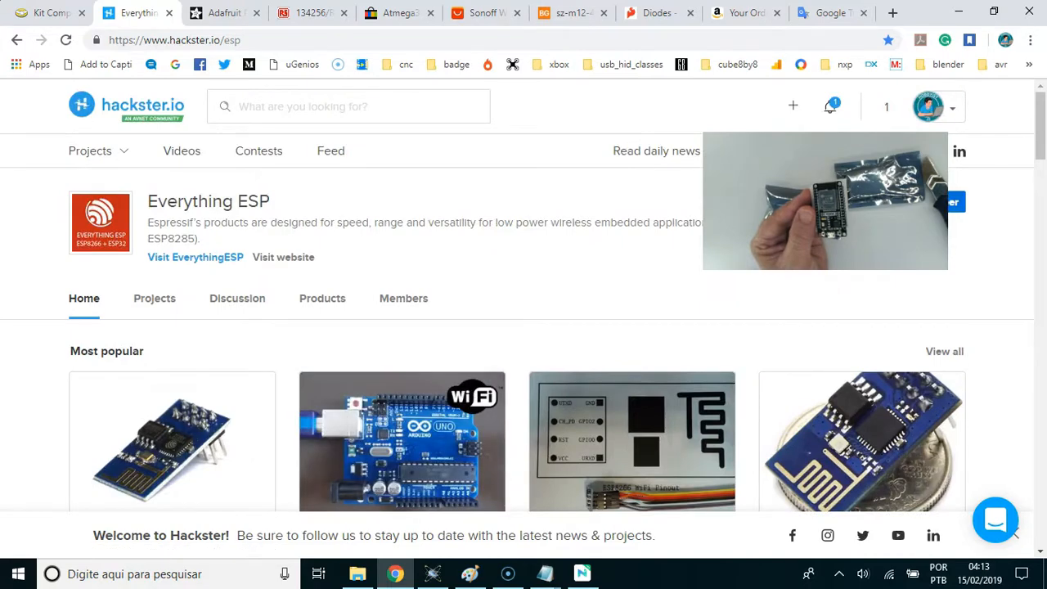
scroll("down", 3)
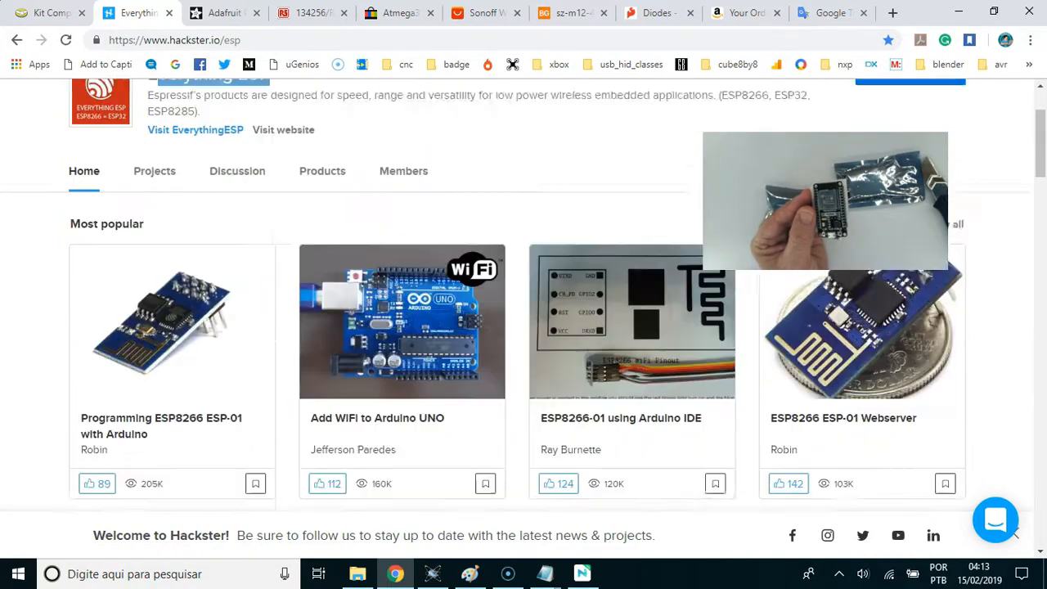
scroll("down", 3)
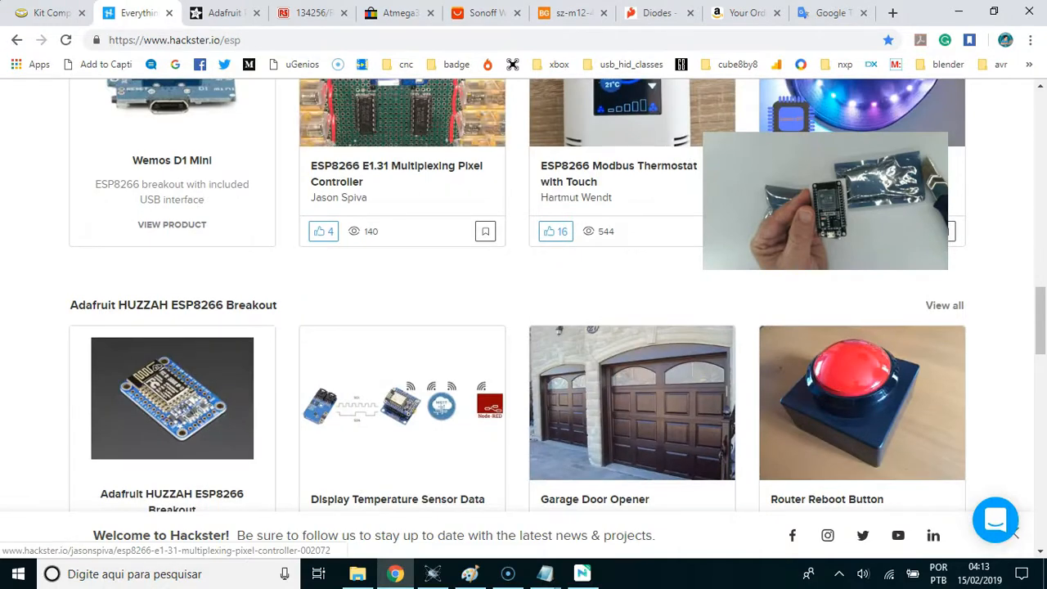
scroll("down", 3)
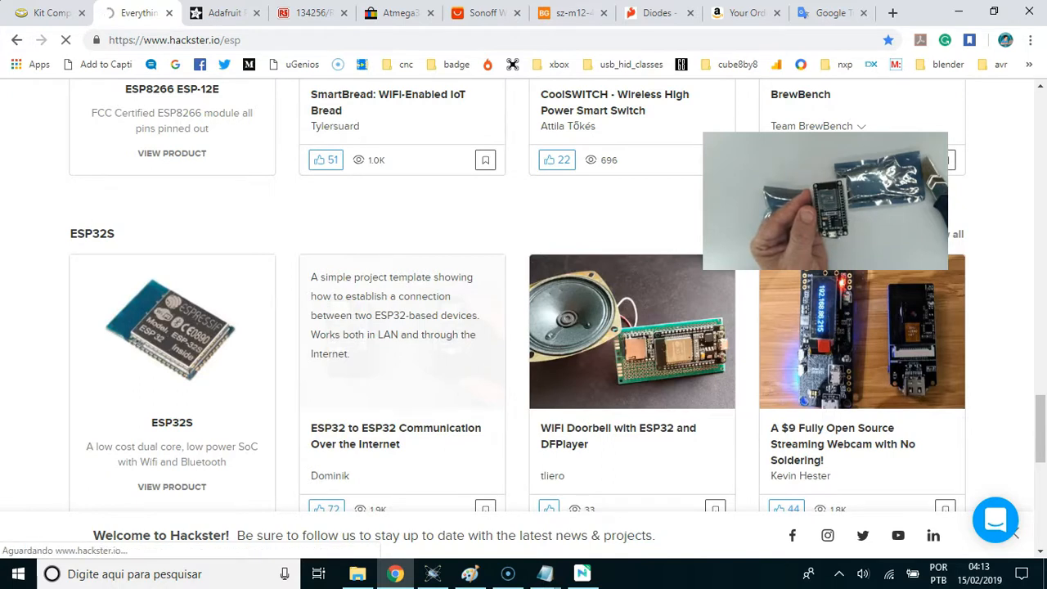
left_click(396, 436)
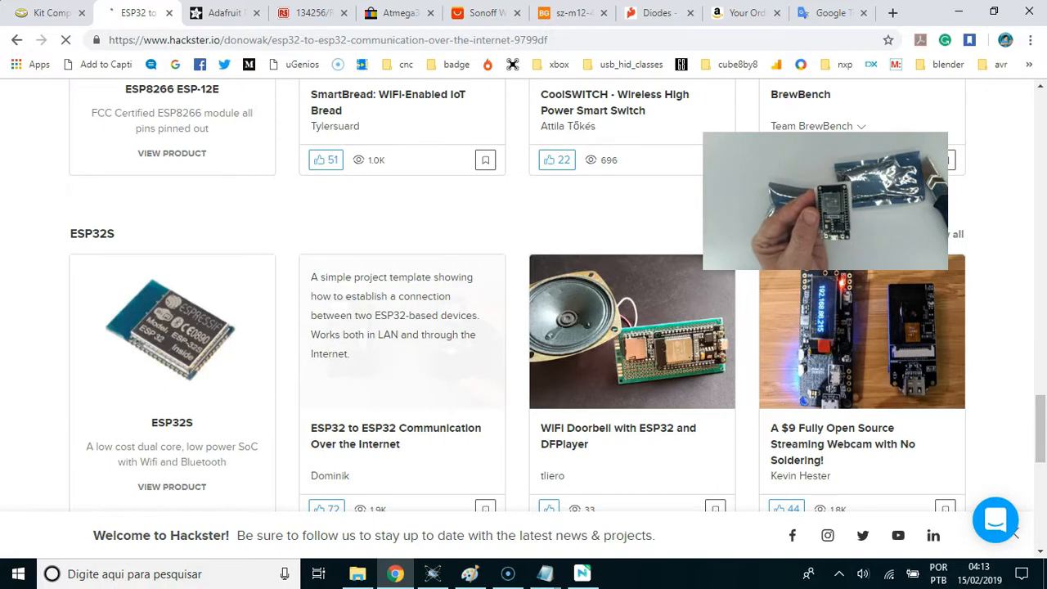
left_click(396, 435)
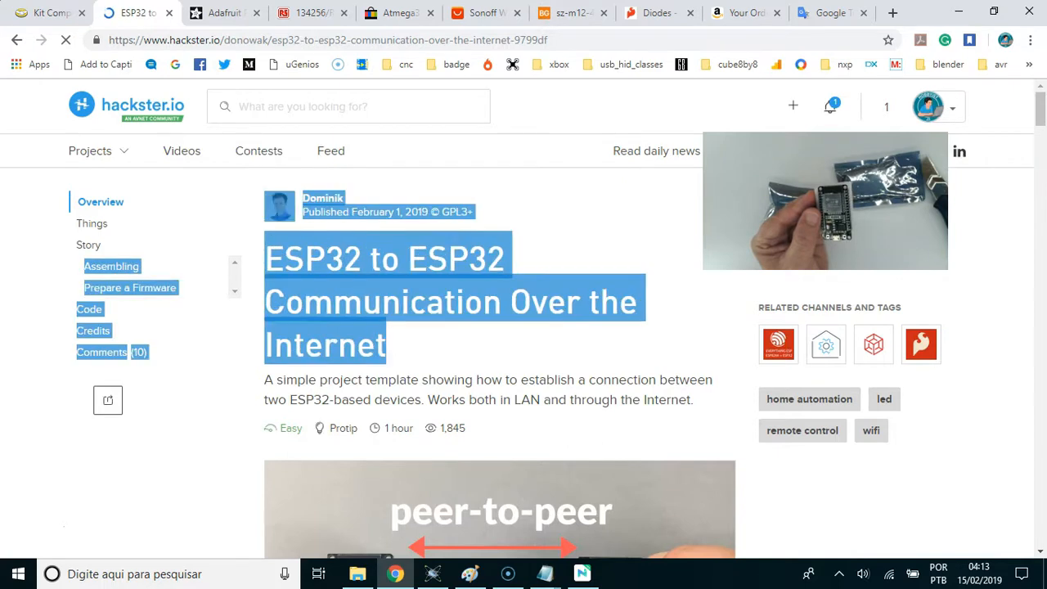
Step: Read through the project's parts, description and Wi-Fi code, then return to the top
scroll("down", 3)
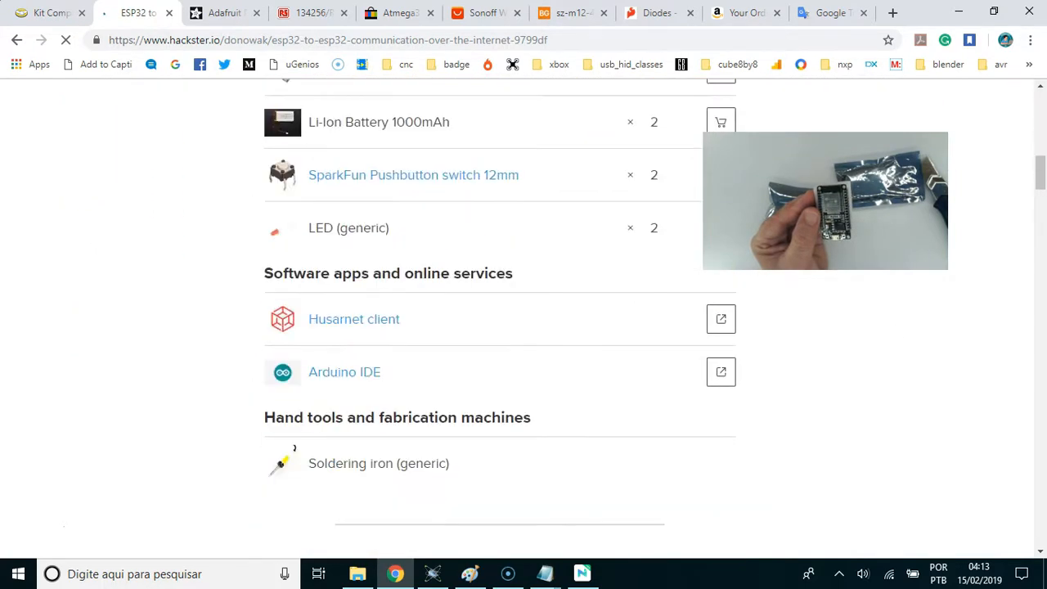
scroll("down", 3)
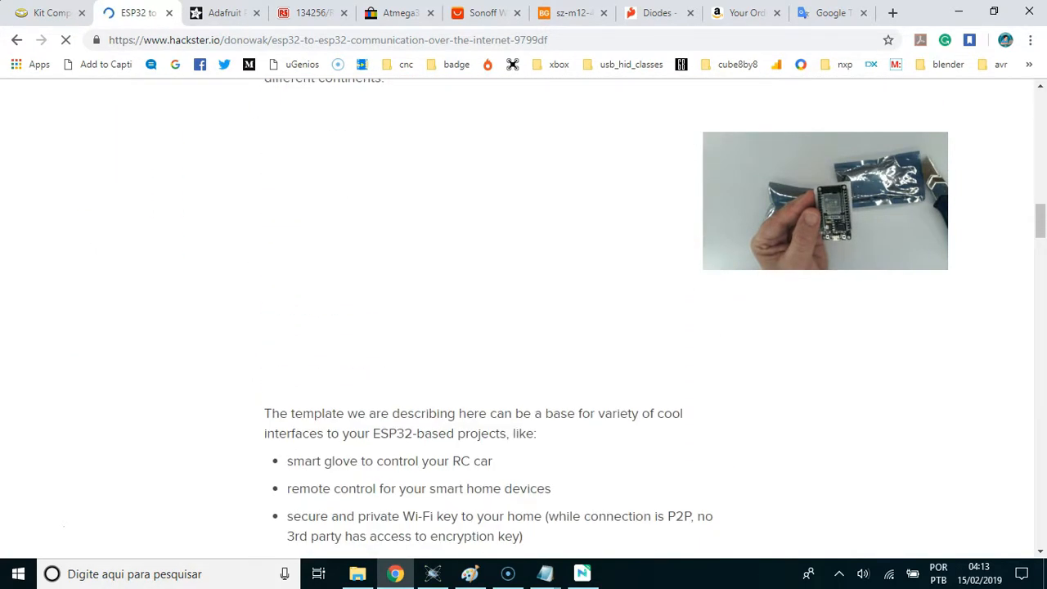
scroll("down", 3)
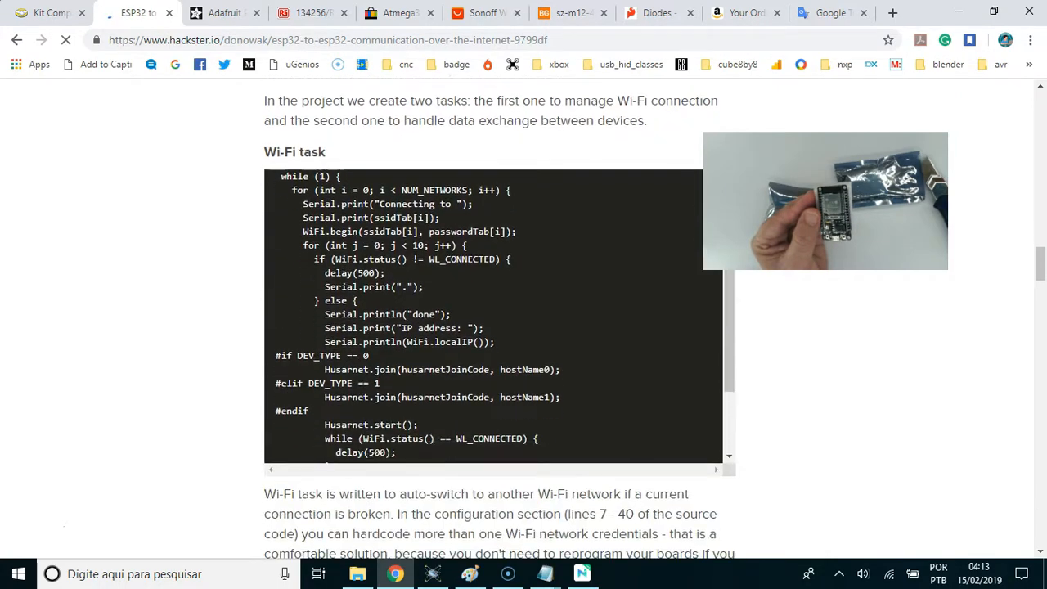
scroll("down", 3)
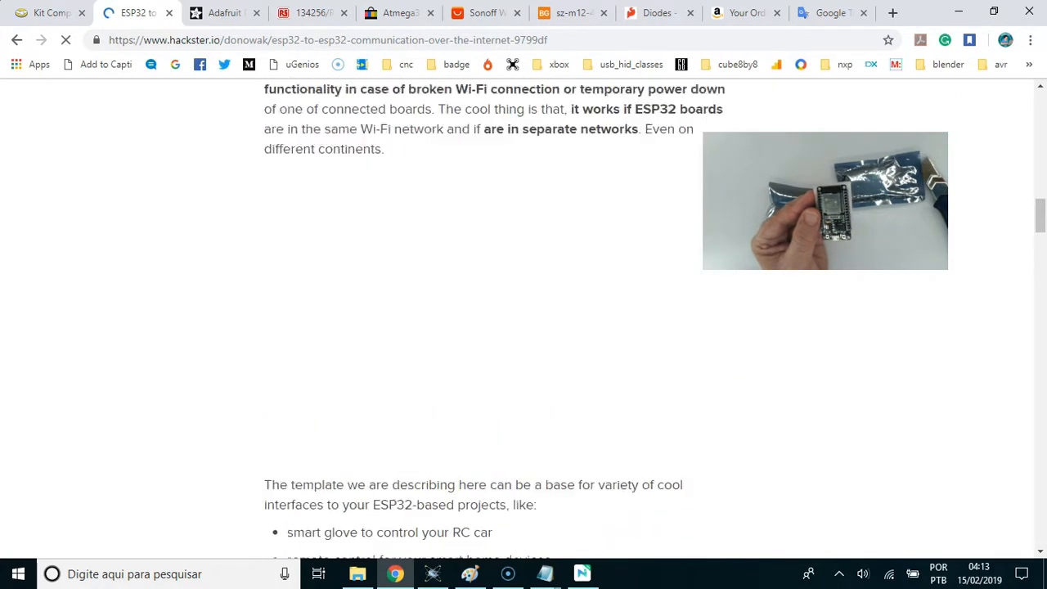
scroll("up", 3)
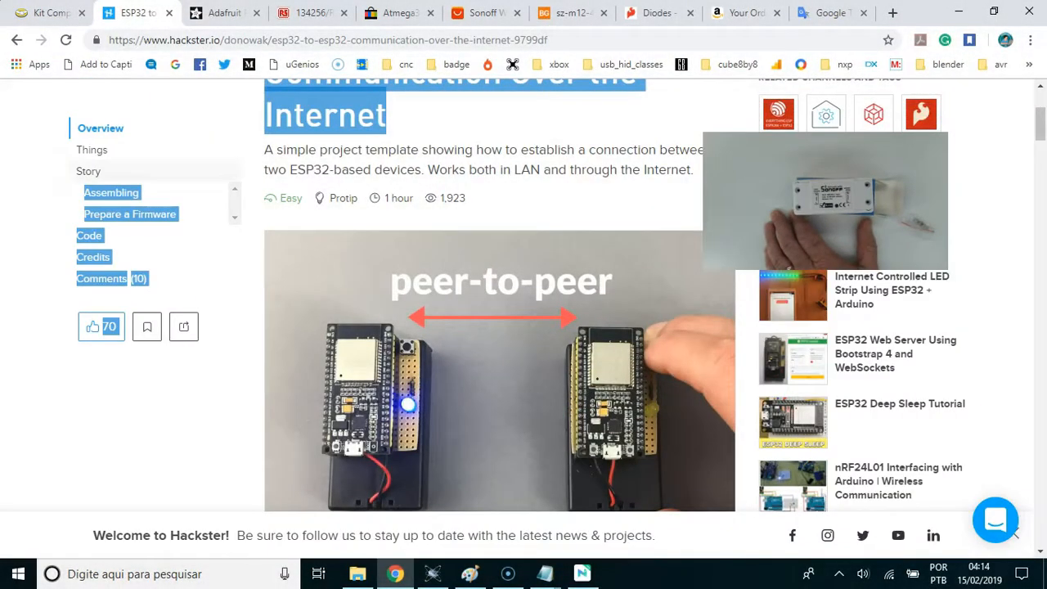
mouse_move(224, 14)
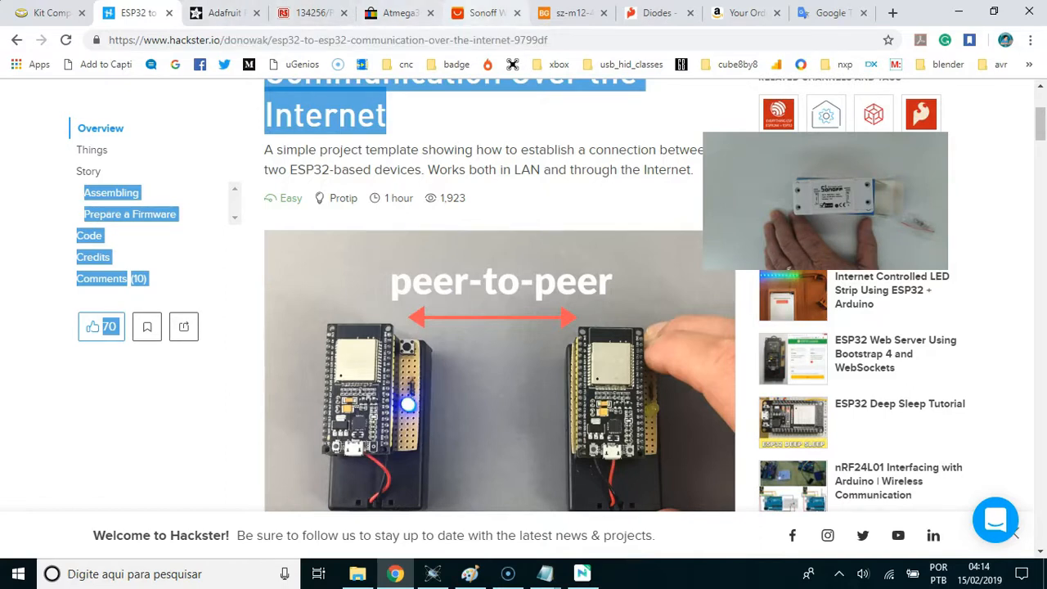
Step: View the AliExpress Sonoff Wireless WiFi Switch listing and its 'Sonoff Work Show' gallery image
left_click(486, 13)
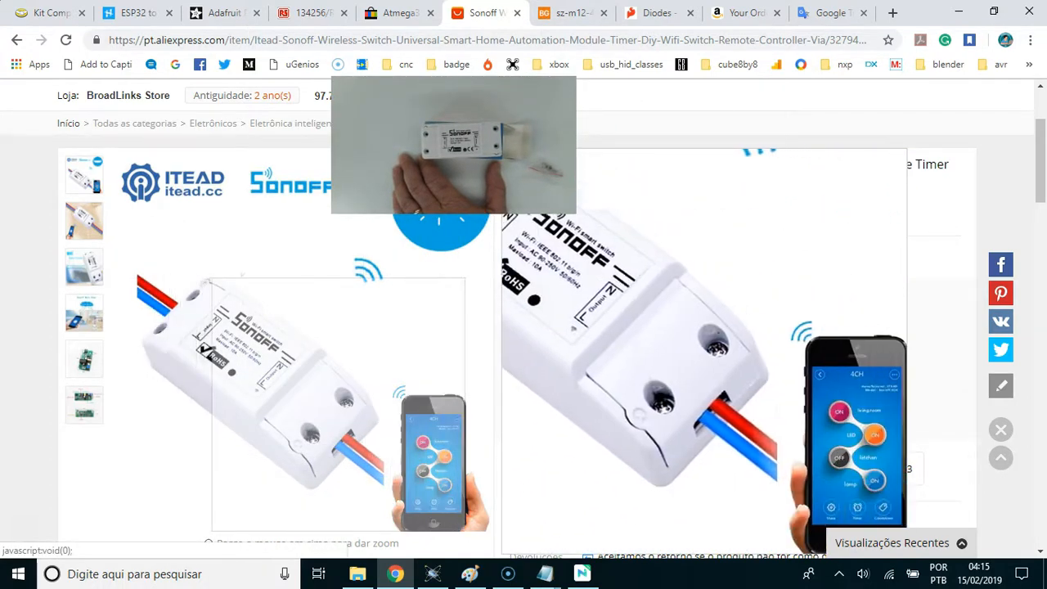
left_click(83, 312)
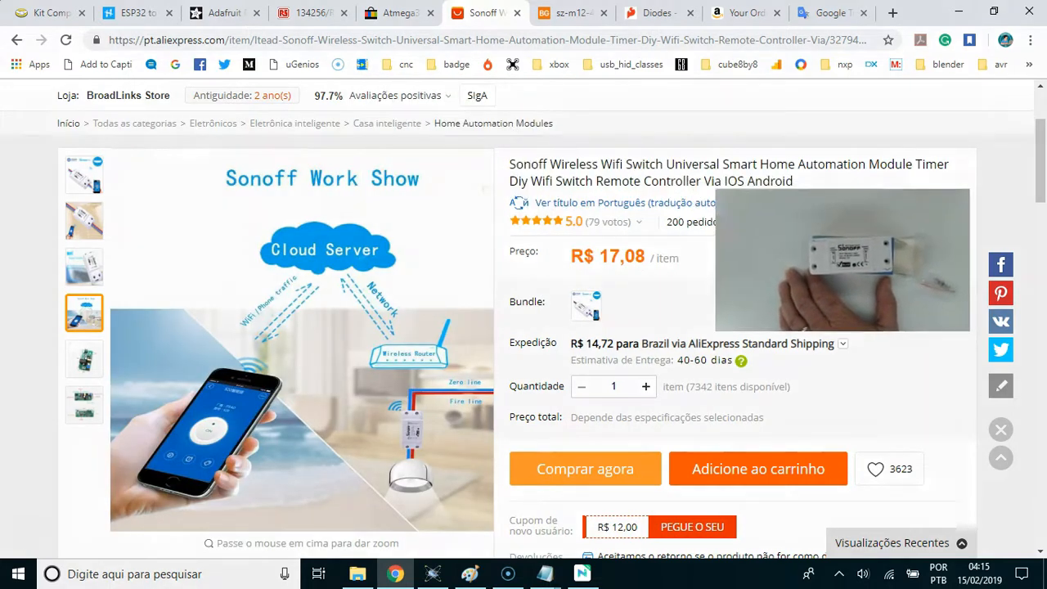
left_click(841, 259)
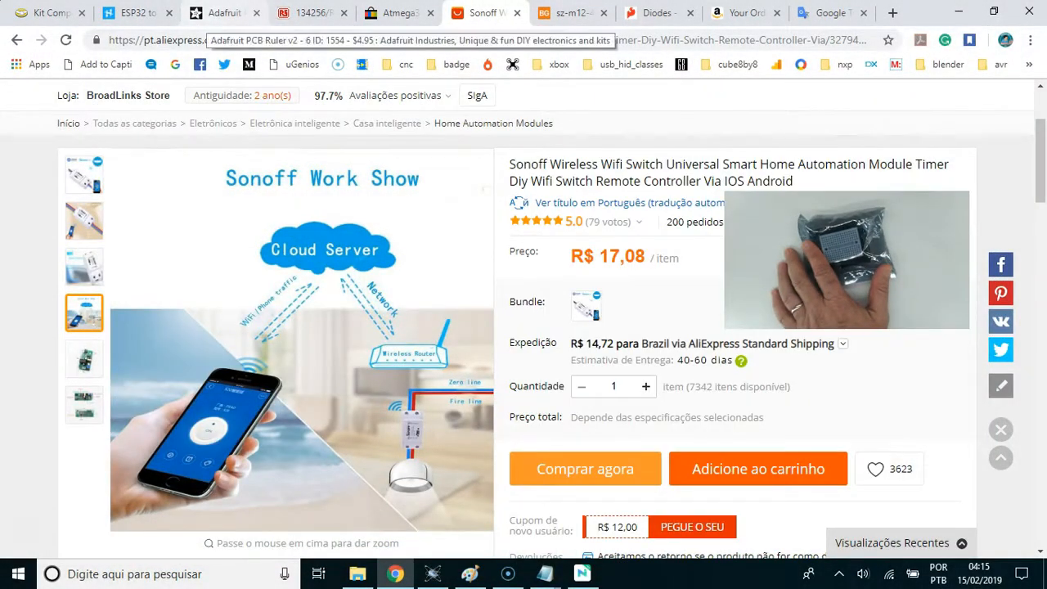
Step: View the eBay Atmega328P UNO R3 Prototype Shield + Mini Breadboard listing at US $1.61
left_click(311, 13)
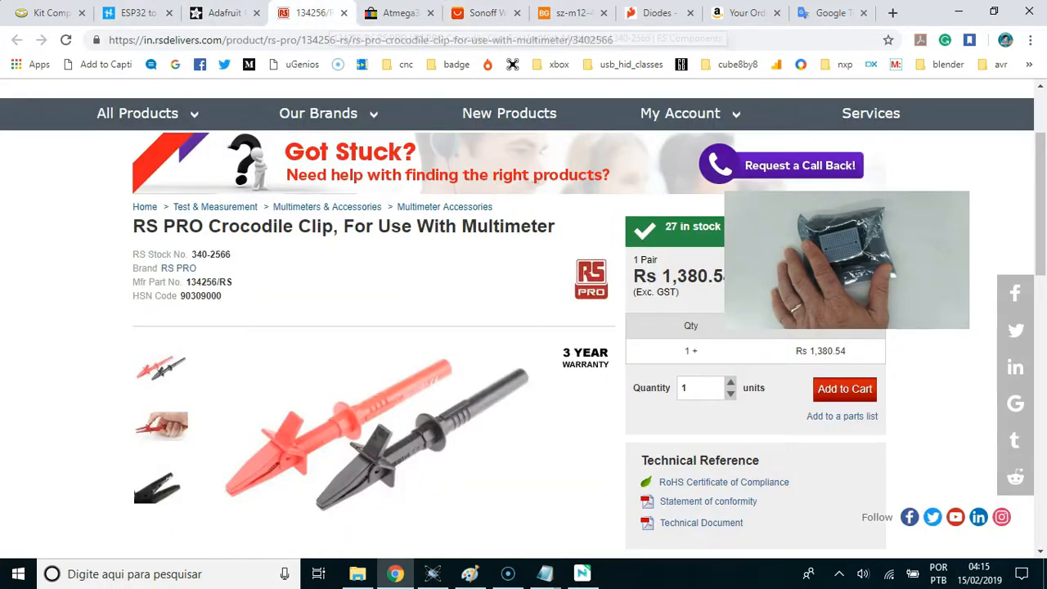
left_click(401, 13)
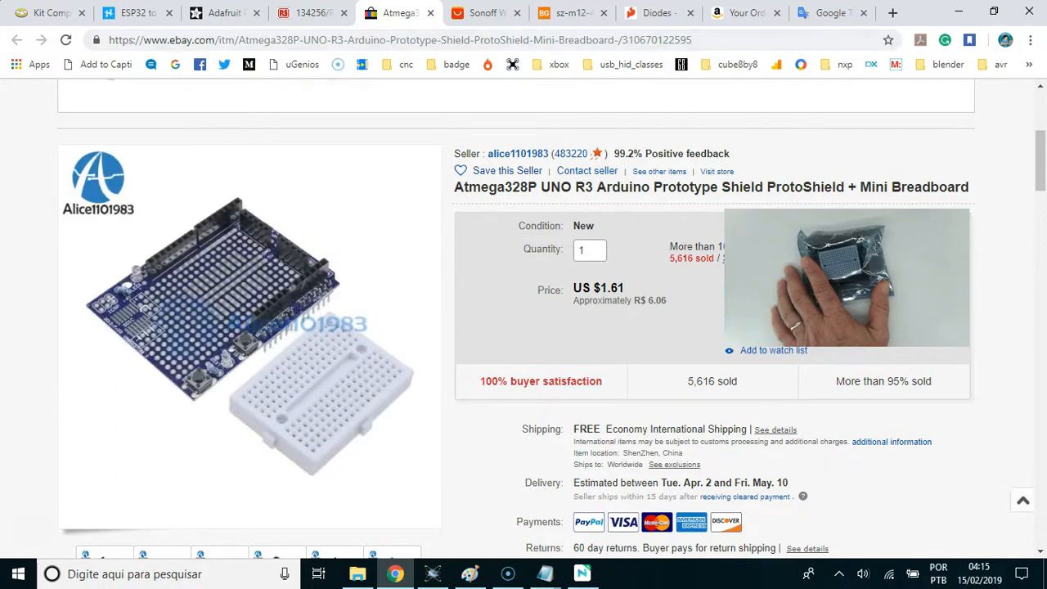
left_click(846, 278)
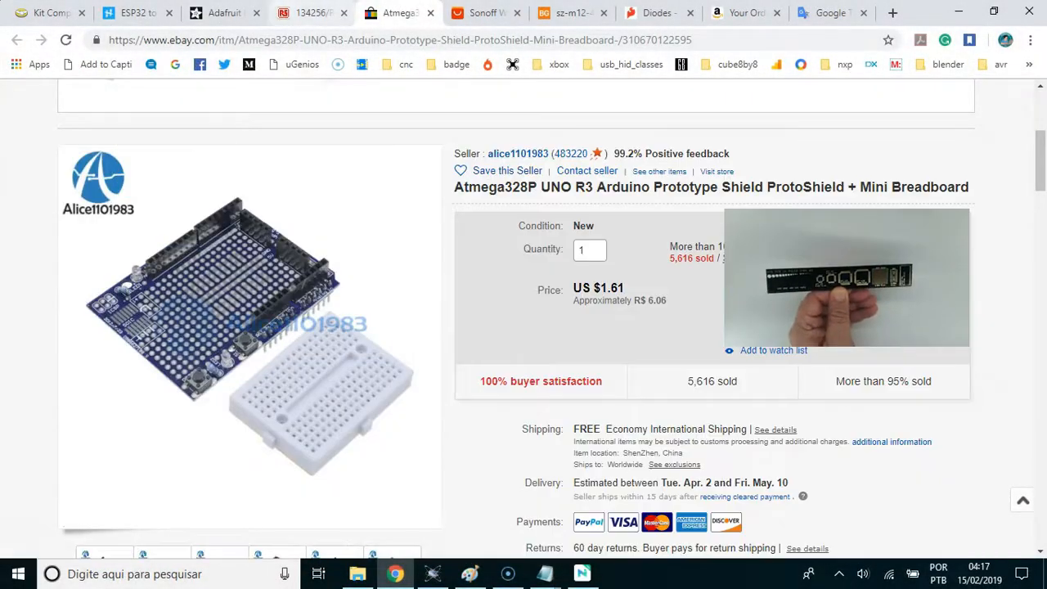
Step: View the Adafruit PCB Ruler v2 - 6" page at $4.95 with its description and quantity discounts
left_click(223, 13)
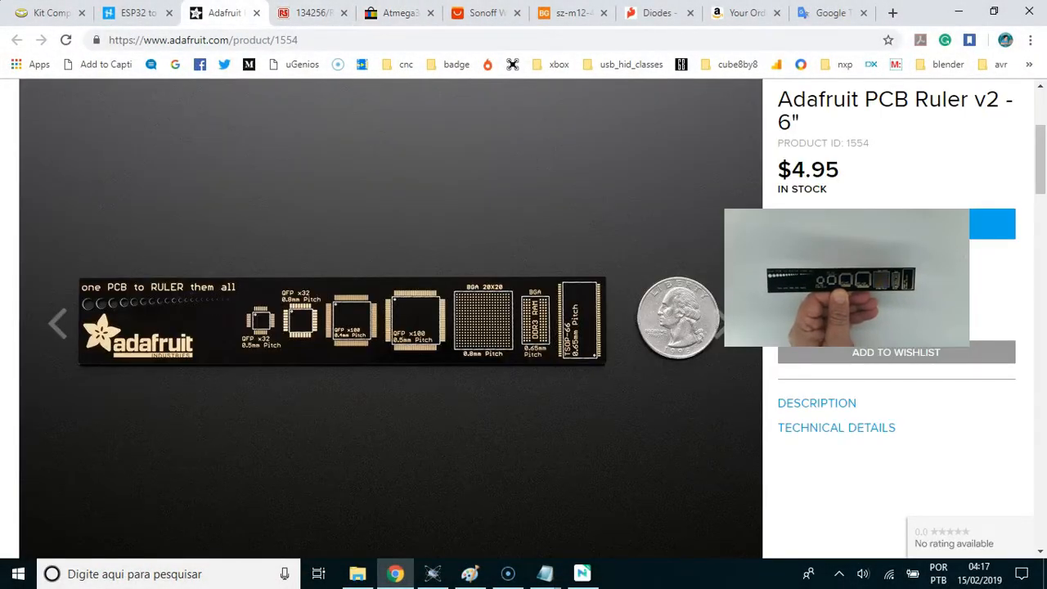
scroll("down", 3)
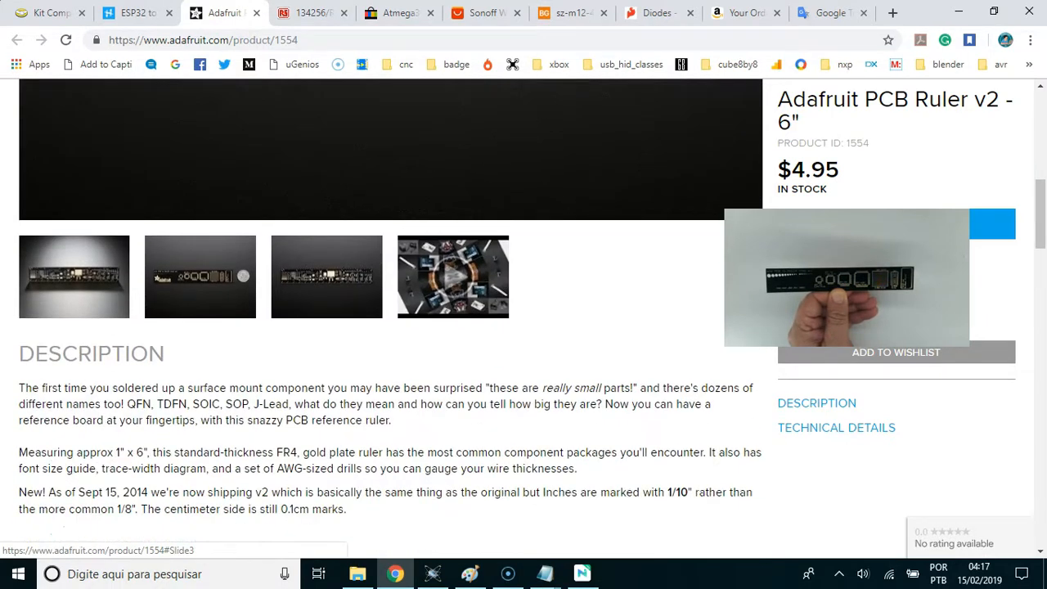
scroll("down", 3)
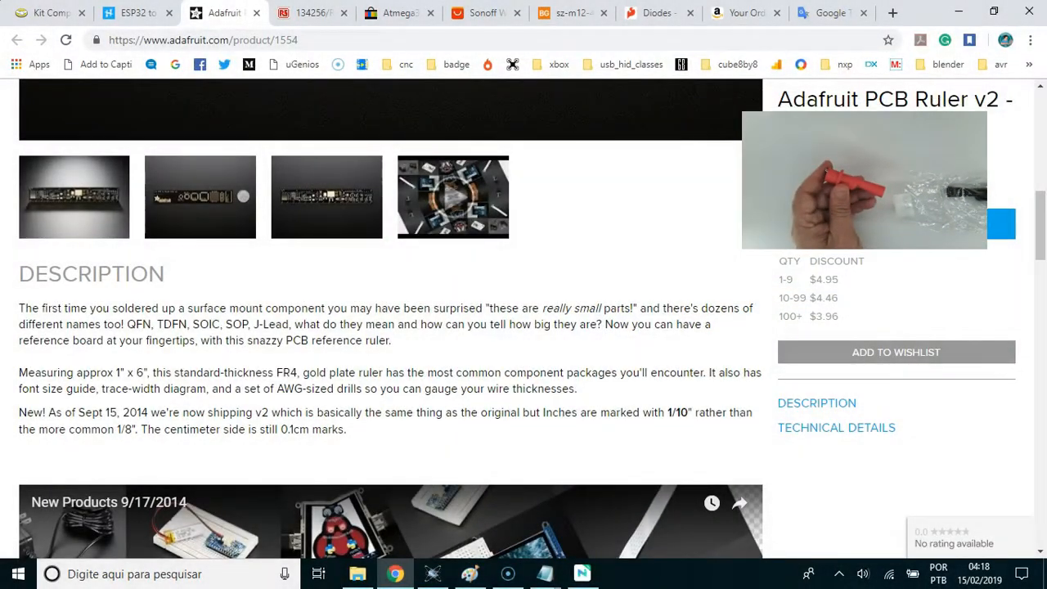
Step: View the RS PRO Crocodile Clip page (stock no. 340-2566) at Rs 1,380.54, 27 in stock
left_click(311, 13)
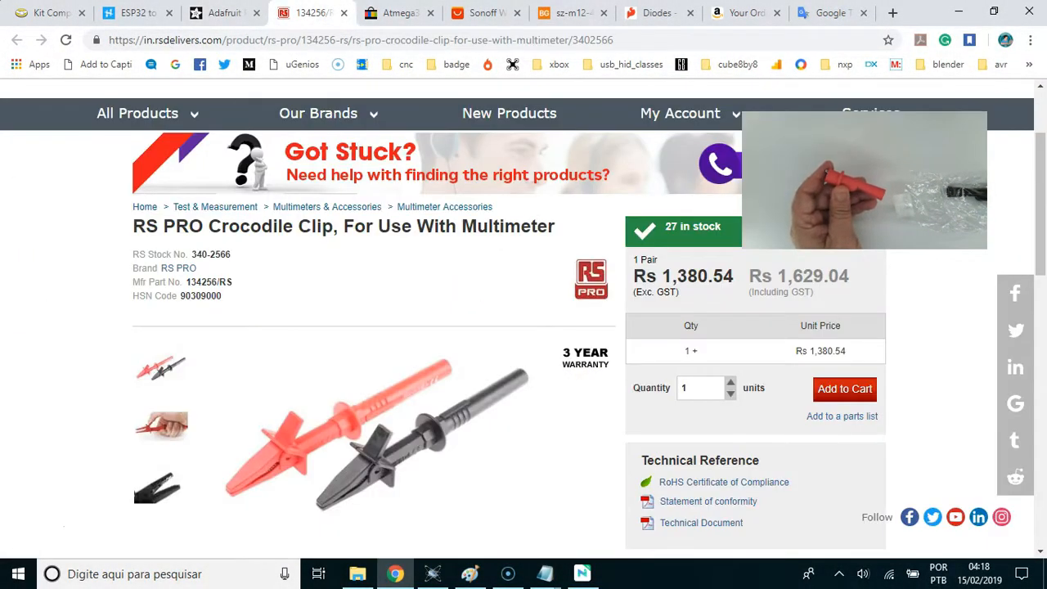
scroll("down", 3)
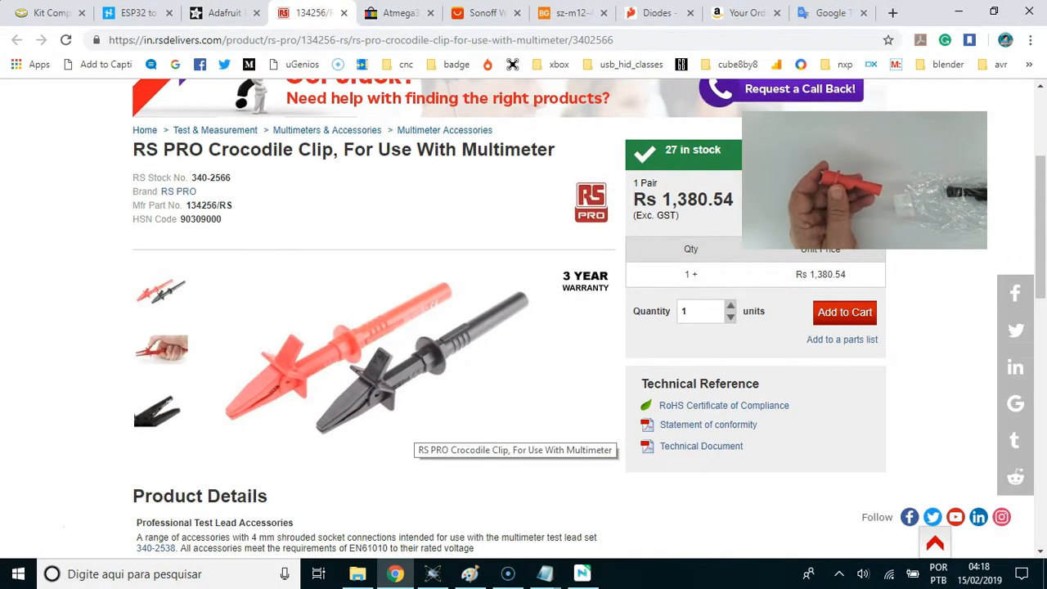
left_click(160, 350)
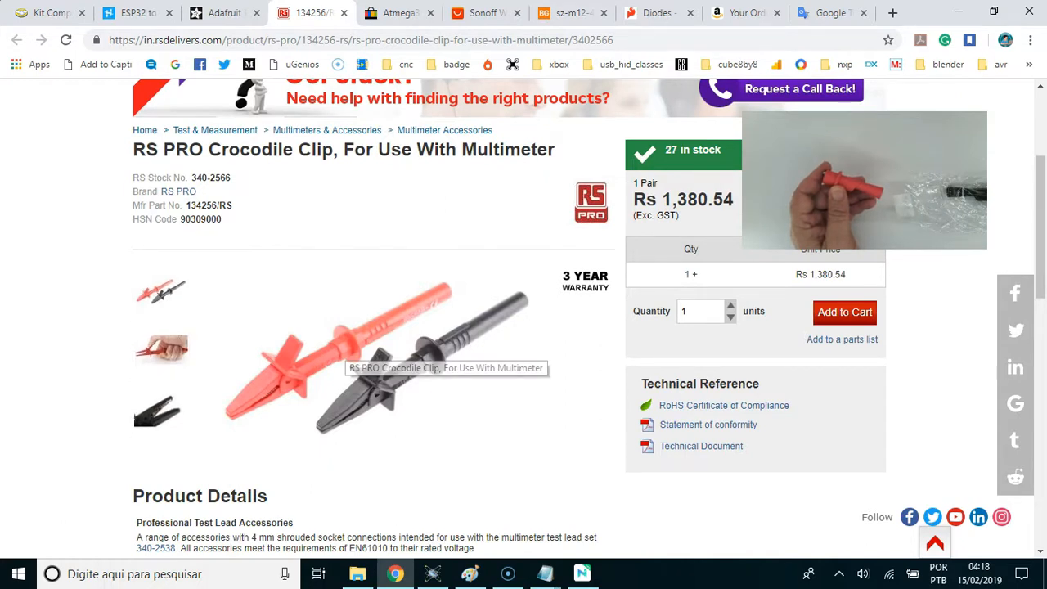
scroll("up", 3)
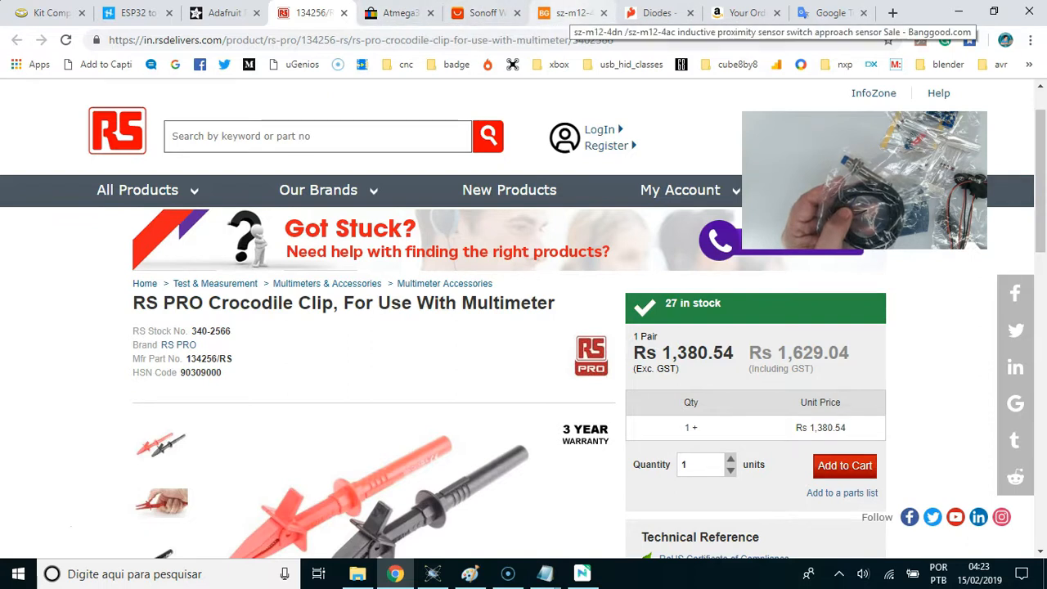
Step: View Banggood's SZ-M12-4DN proximity sensor at R$15,85, then SparkFun's Zener diodes tutorial section
left_click(570, 13)
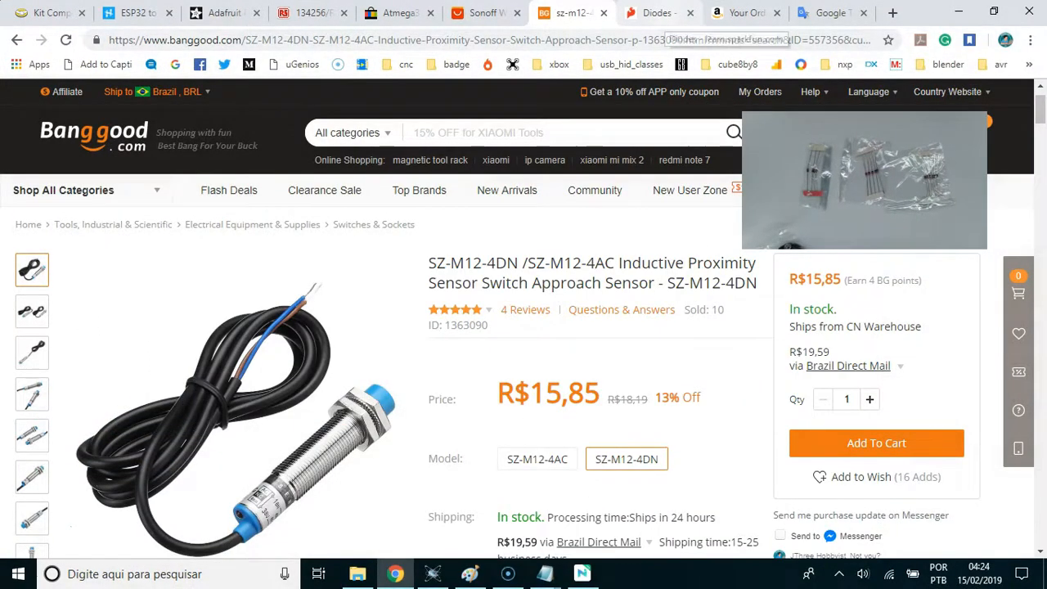
left_click(658, 13)
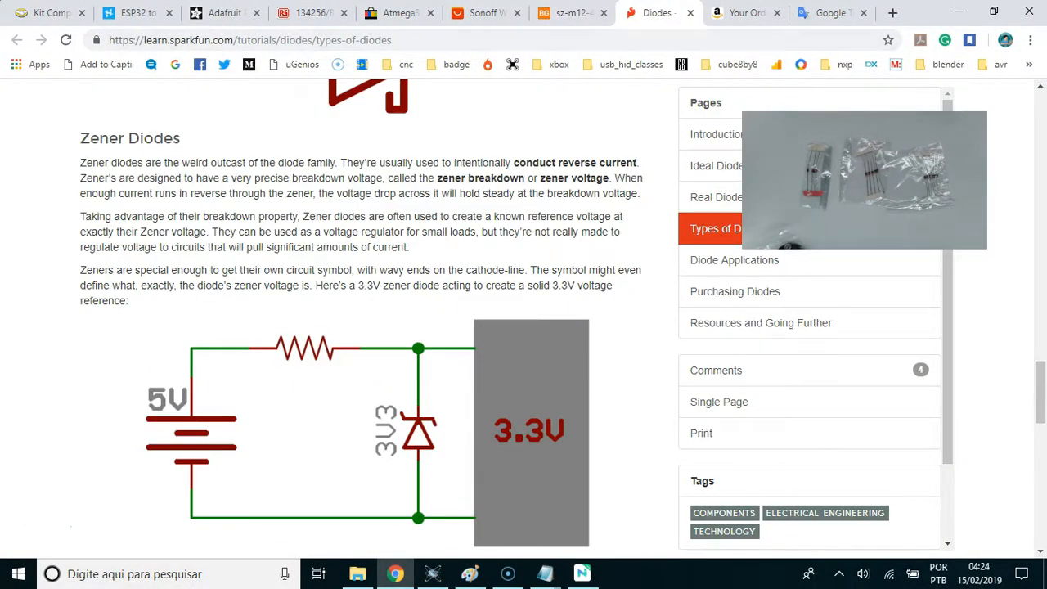